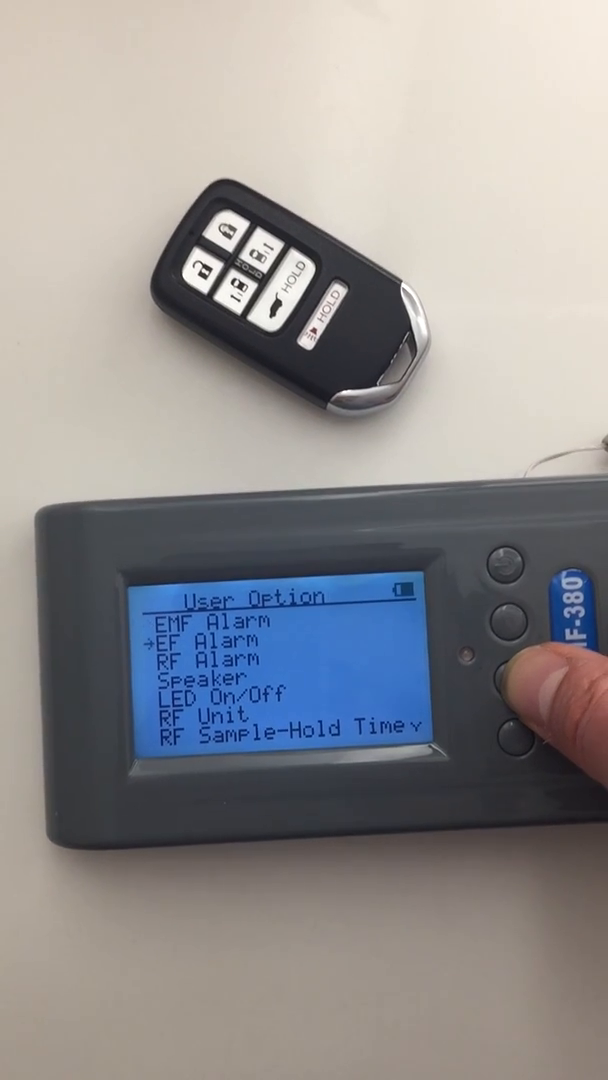
- Move the menu arrow down through the User Option list to RF Unit
{"action": "left_click", "coordinate": [512, 736]}
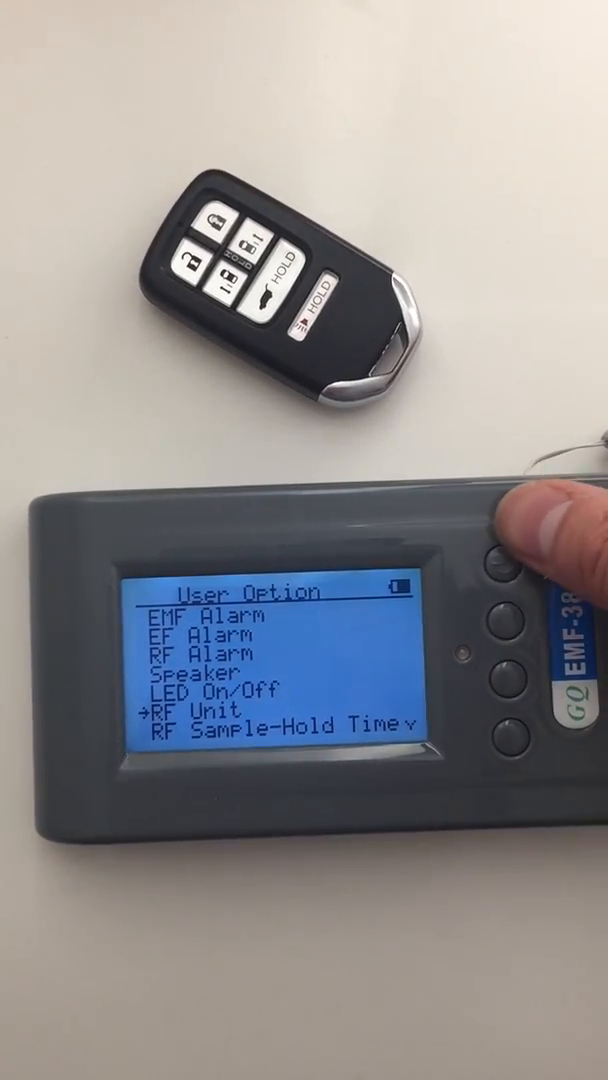